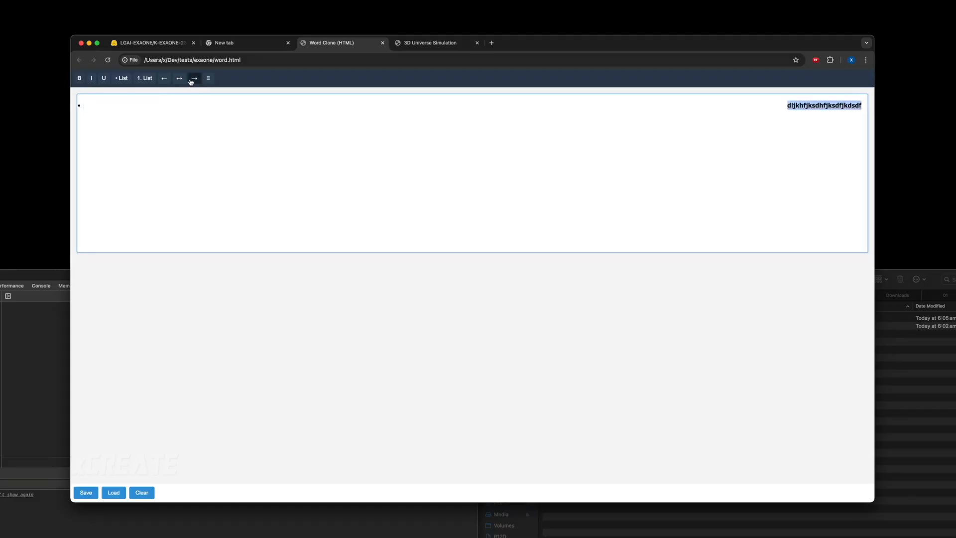
- Convert the bold random-letter line into a left-aligned numbered list item
{"action": "left_click", "coordinate": [163, 78]}
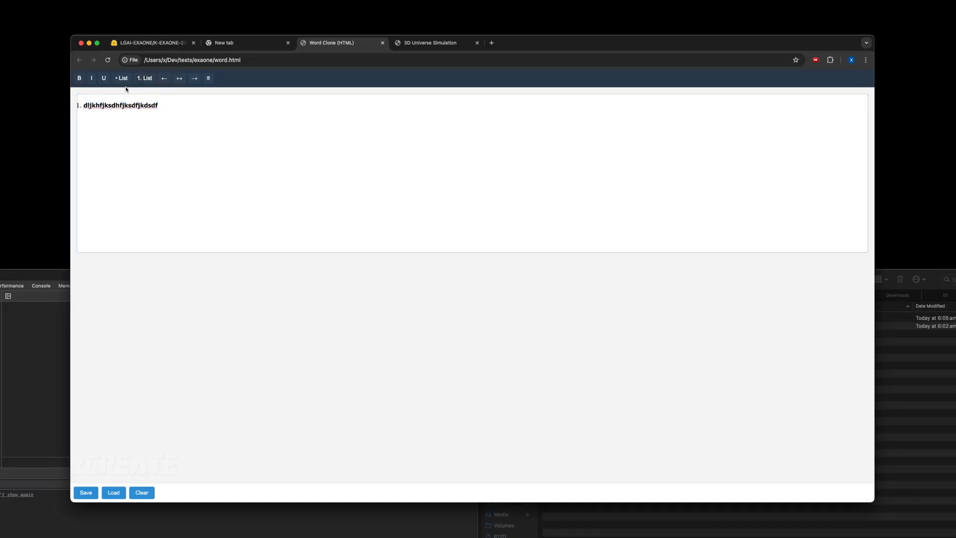
{"action": "left_click", "coordinate": [258, 139]}
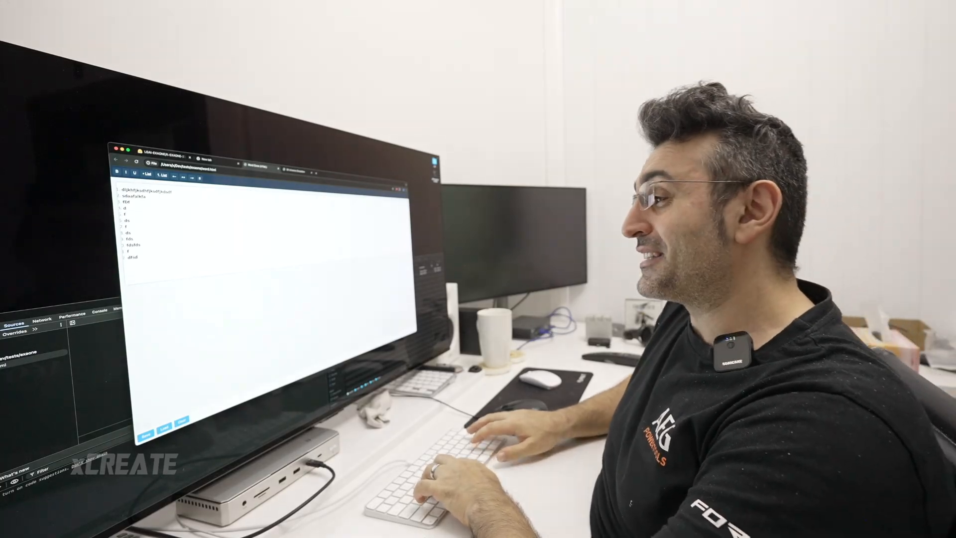
- Type 'dfsdfds' as further list lines below the bold first item
{"action": "type", "text": "dfsdfds"}
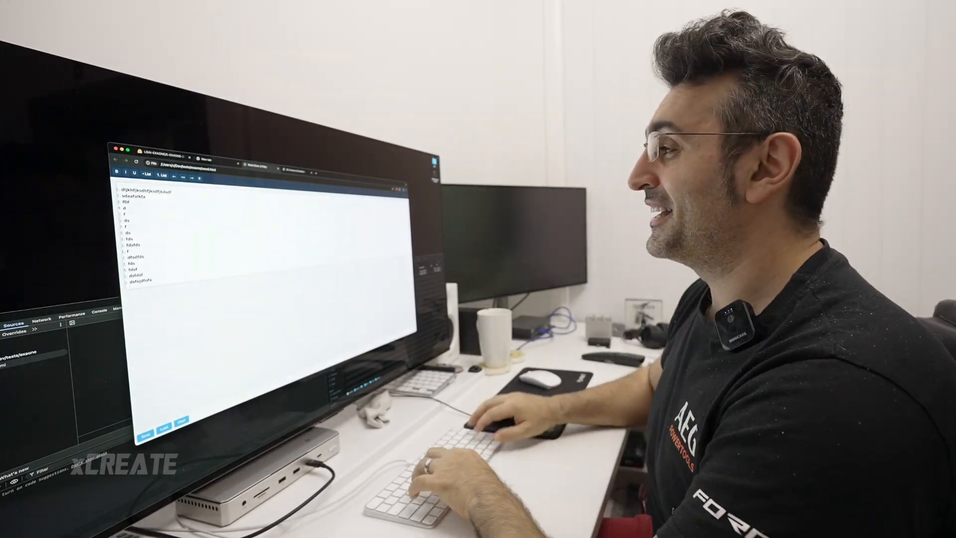